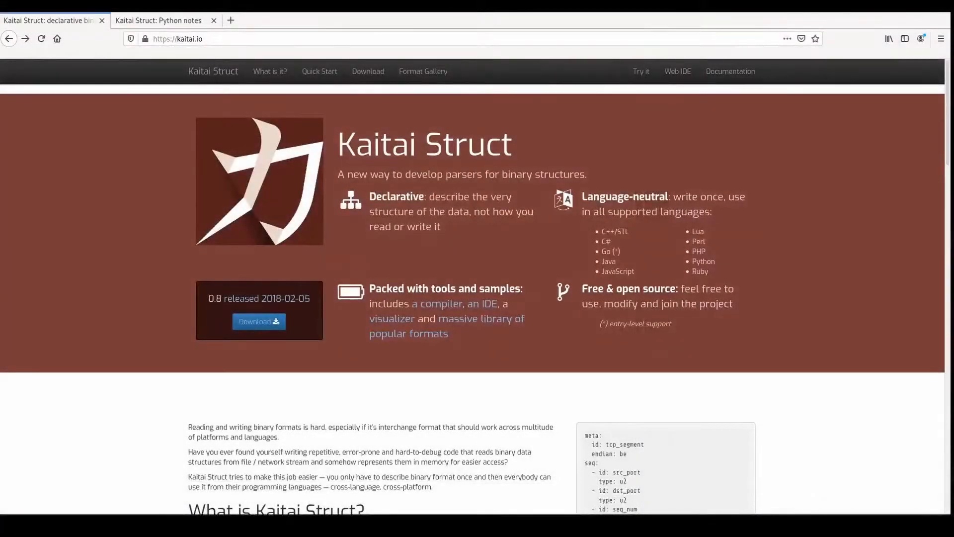
pyautogui.moveTo(386, 240)
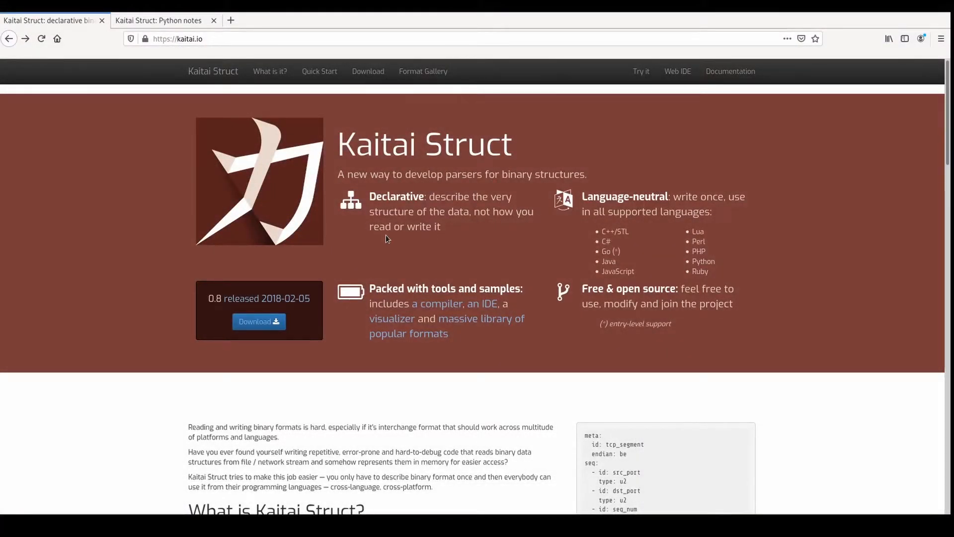
# Reach the Kaitai Struct download and installation section from the nav bar.
pyautogui.scroll(-3)
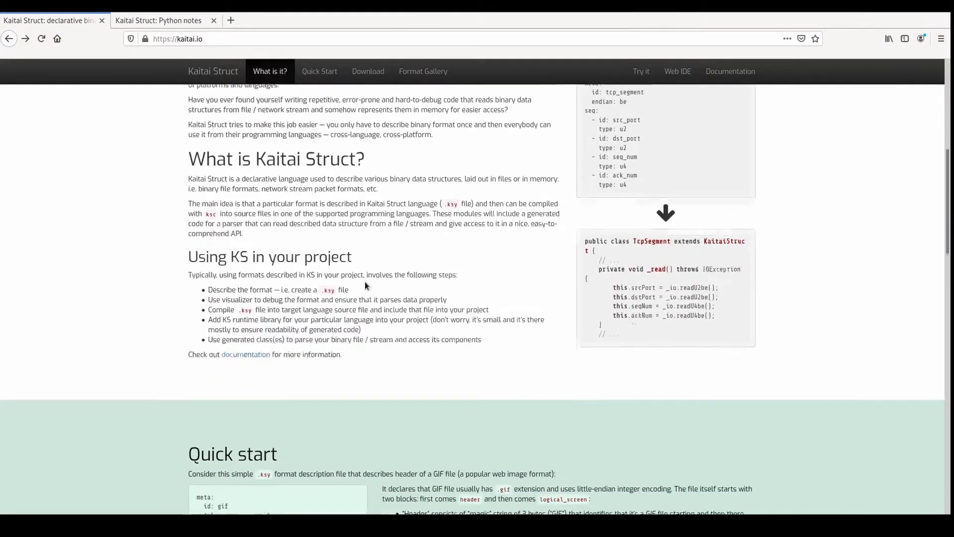
pyautogui.scroll(-3)
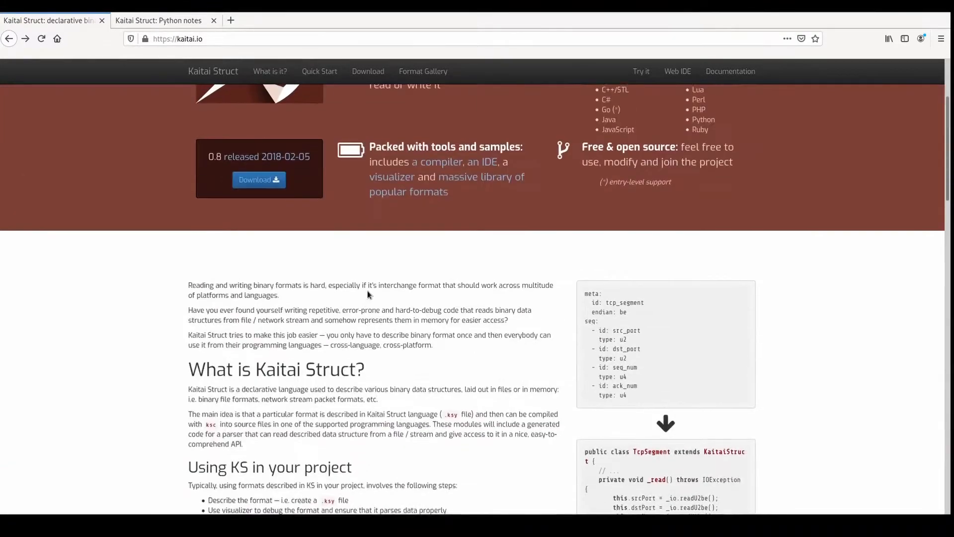
pyautogui.scroll(3)
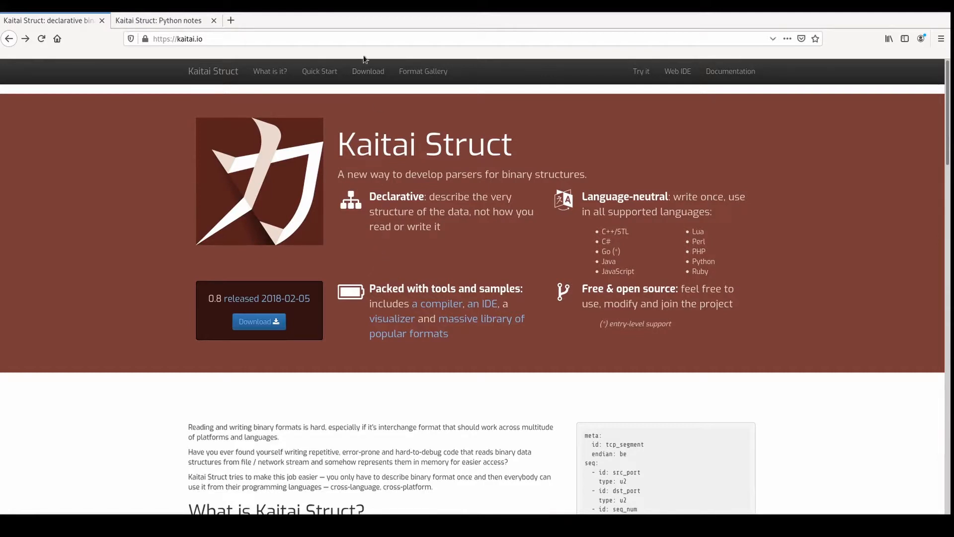
pyautogui.click(367, 72)
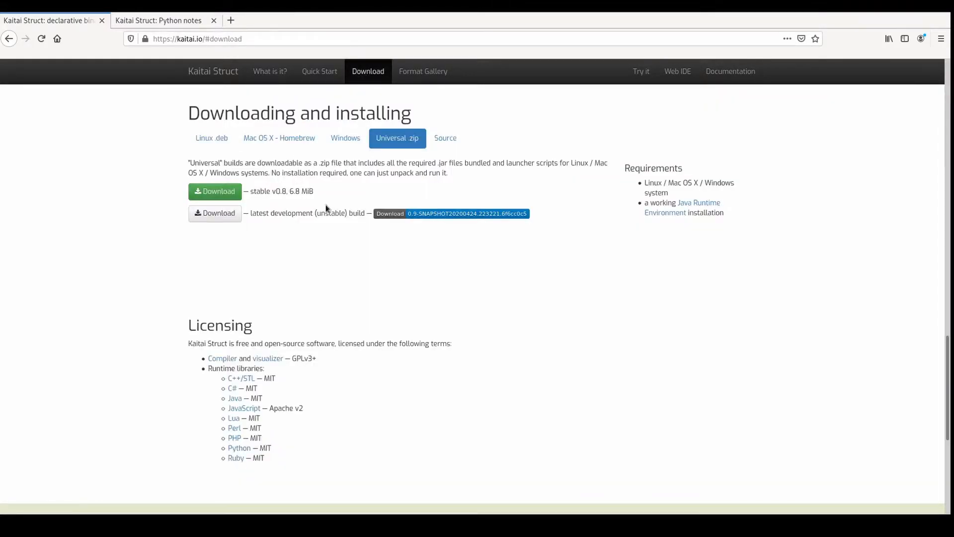
pyautogui.moveTo(215, 213)
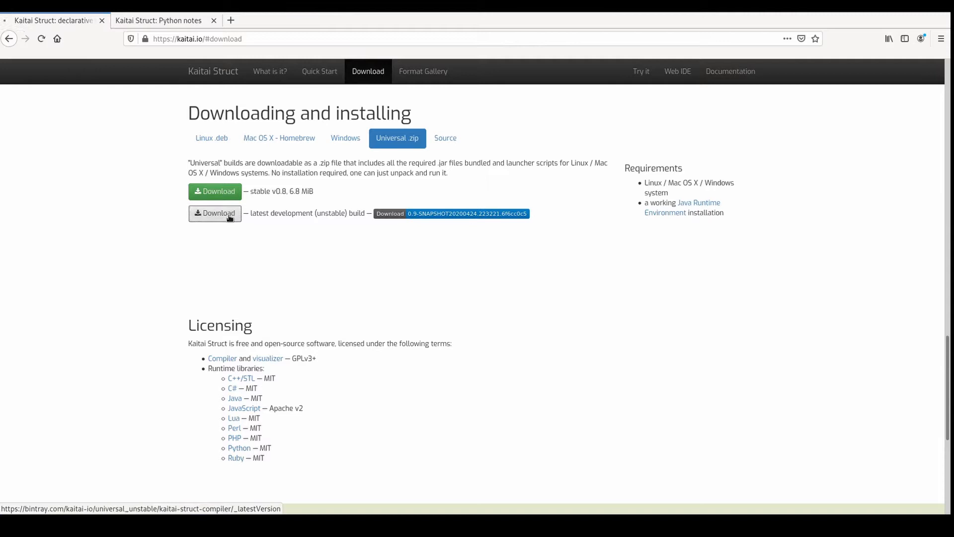
# Reach the latest unstable compiler build on Bintray and show its Files listing.
pyautogui.click(467, 213)
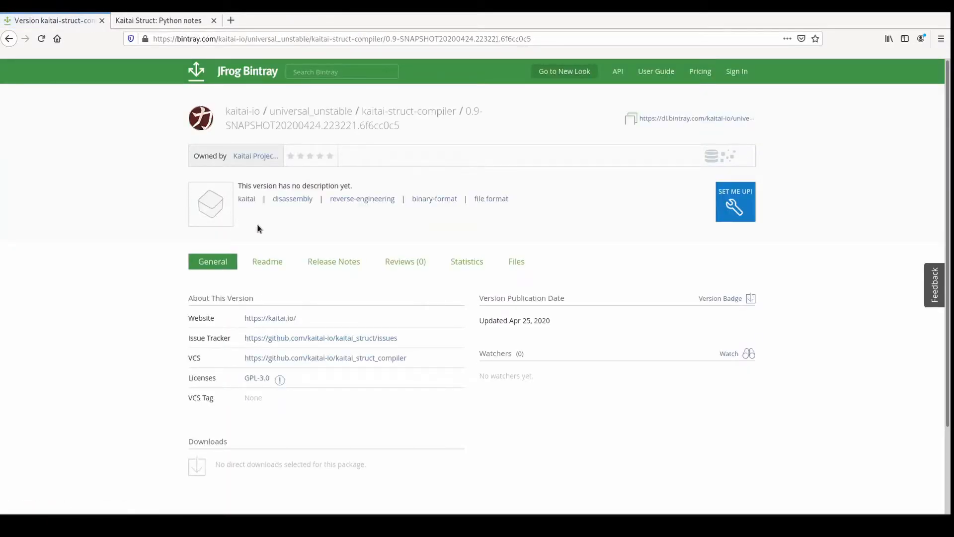
pyautogui.click(516, 262)
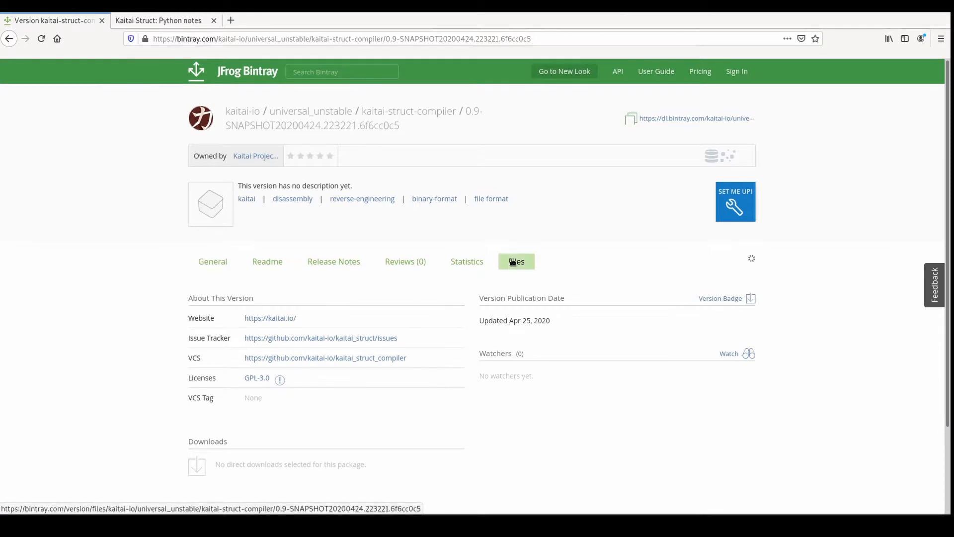
pyautogui.click(516, 262)
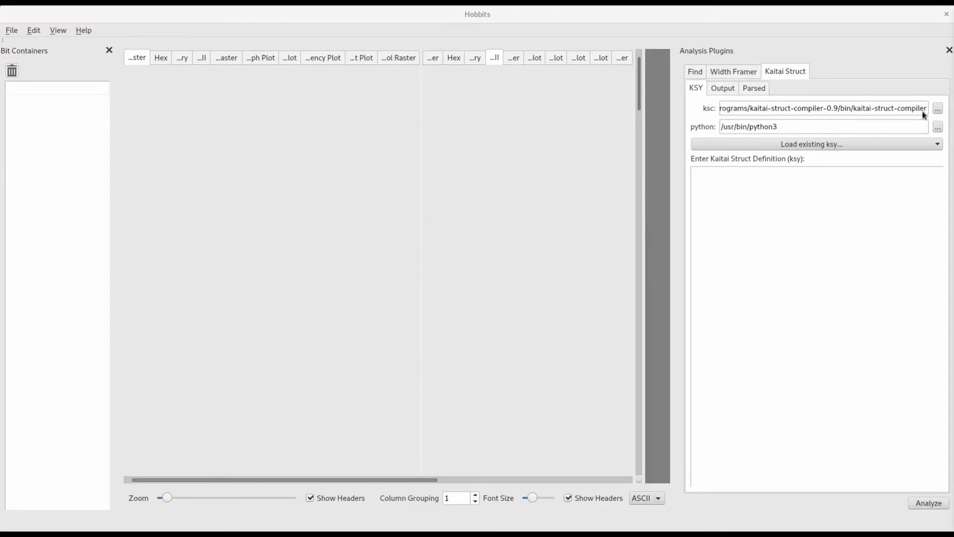
pyautogui.tripleClick(823, 107)
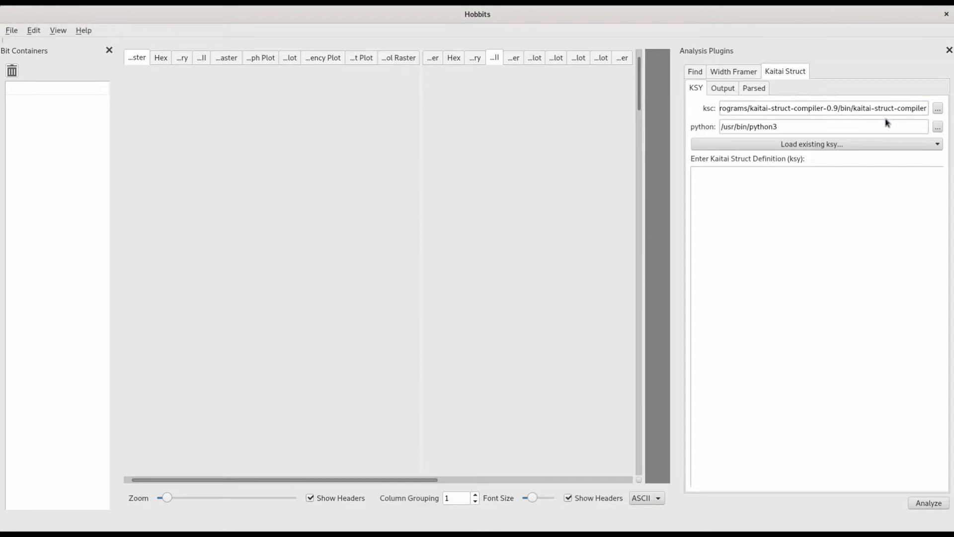
pyautogui.moveTo(846, 136)
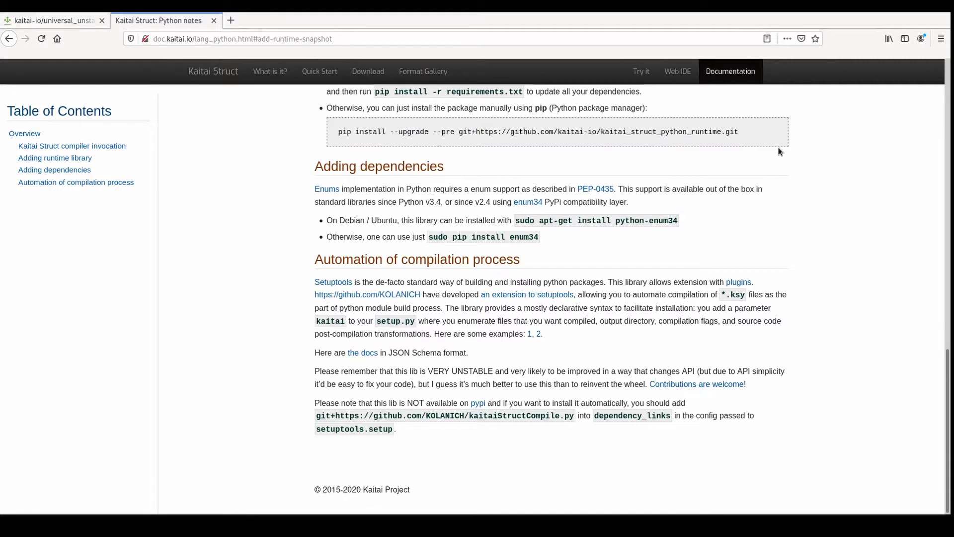
pyautogui.moveTo(767, 156)
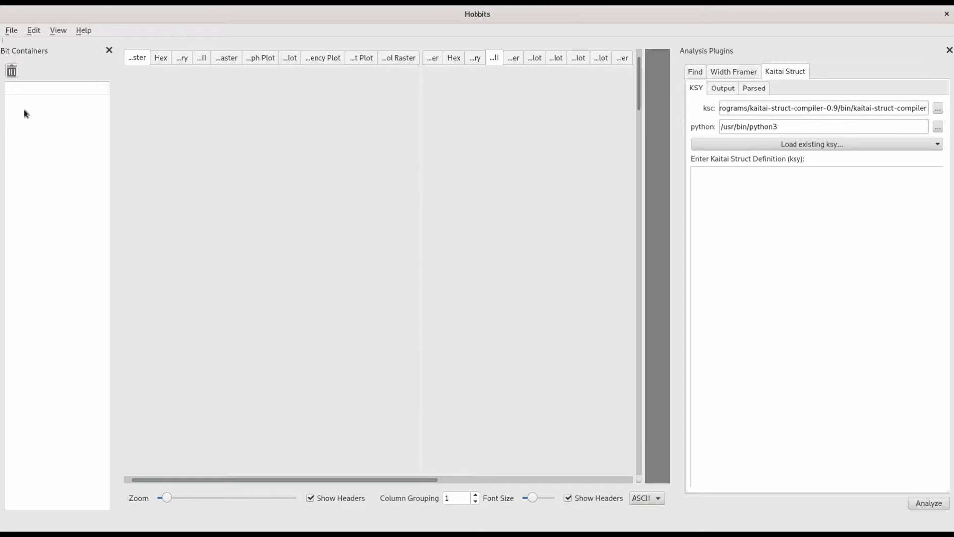
# Import the recent pluginicon.png file as a bit container.
pyautogui.click(11, 29)
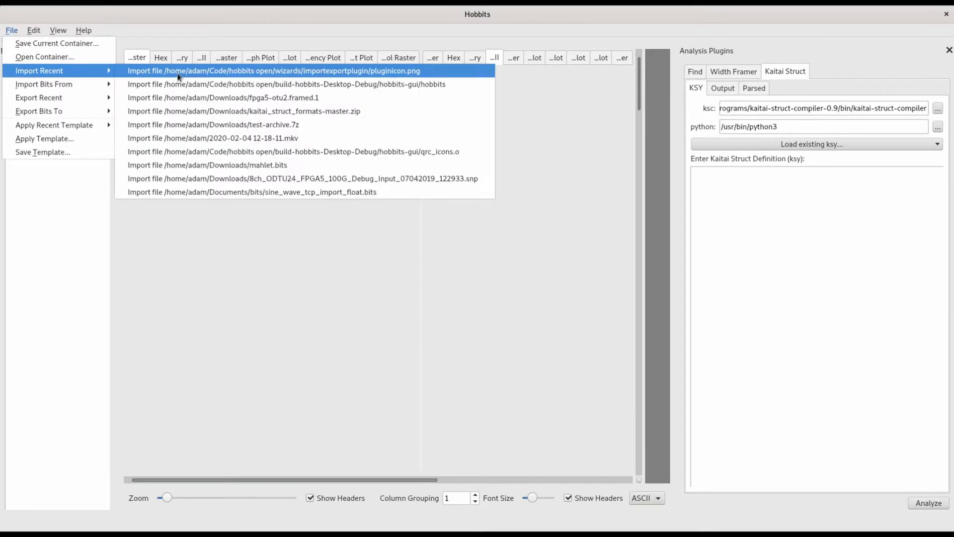
pyautogui.click(273, 70)
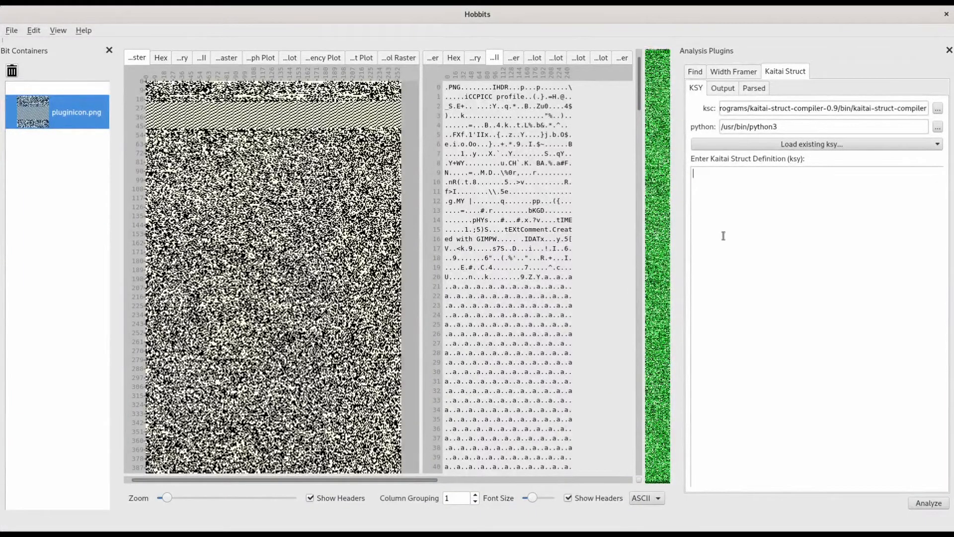
# Load the existing PNG ksy definition and analyze pluginicon.png with it.
pyautogui.click(812, 145)
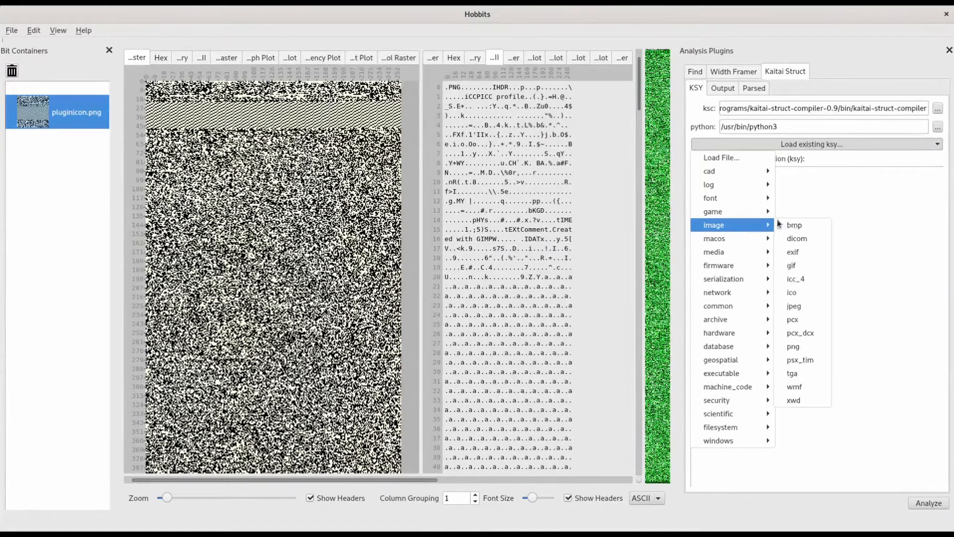
pyautogui.moveTo(794, 346)
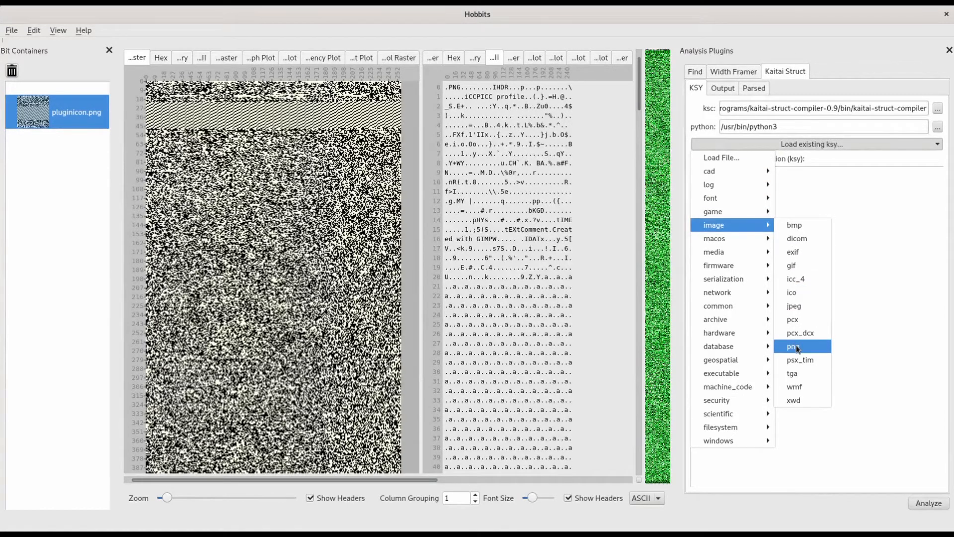
pyautogui.click(794, 346)
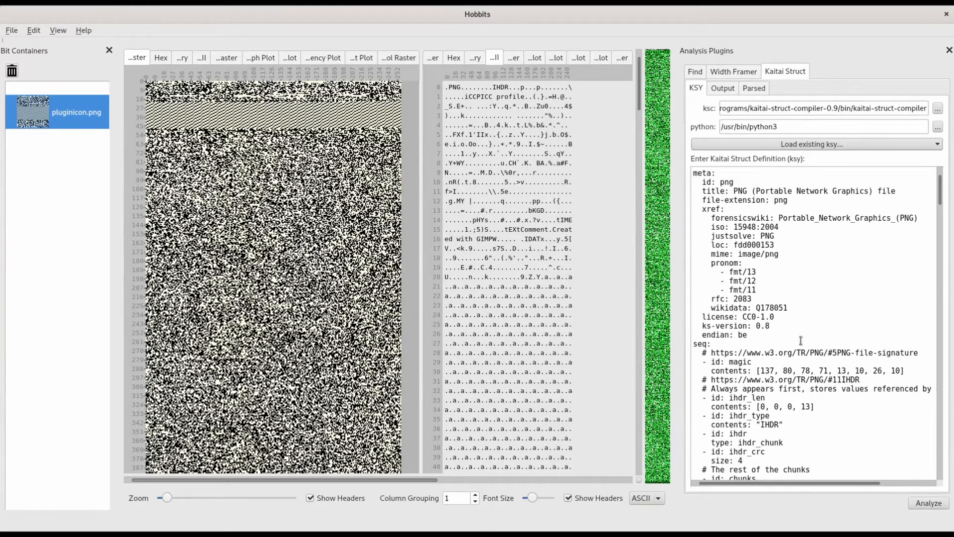
pyautogui.click(927, 503)
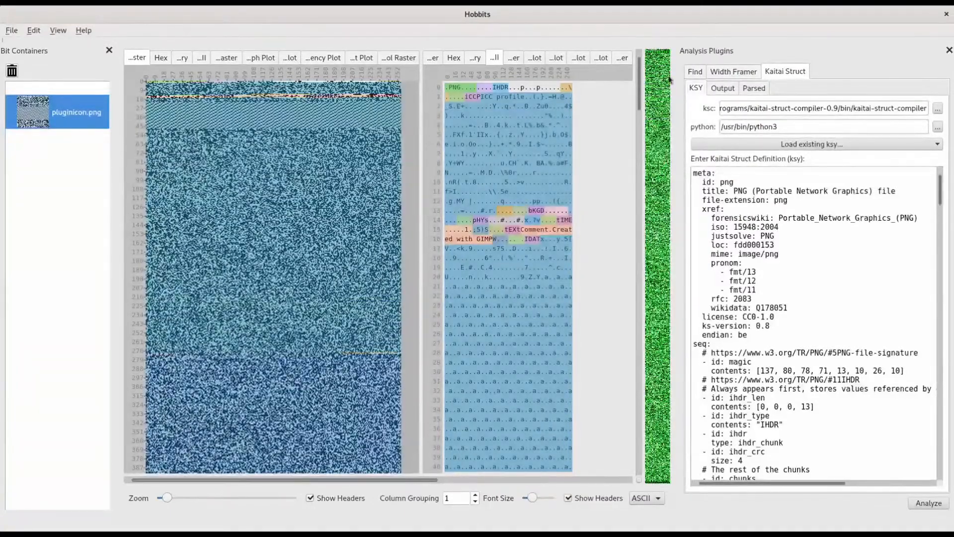
# Show the parsed results tree, select the ihdr_type field and expand the chunks list.
pyautogui.click(723, 87)
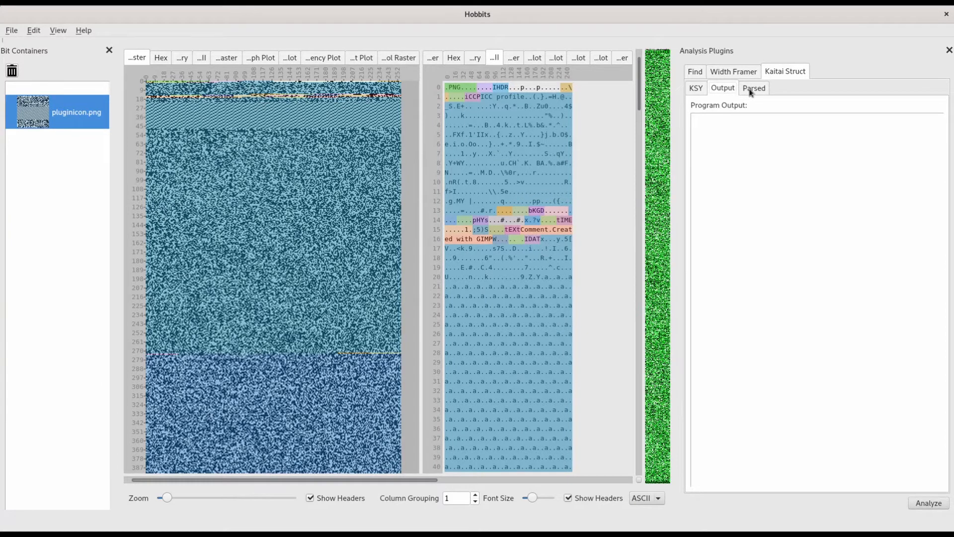
pyautogui.click(755, 87)
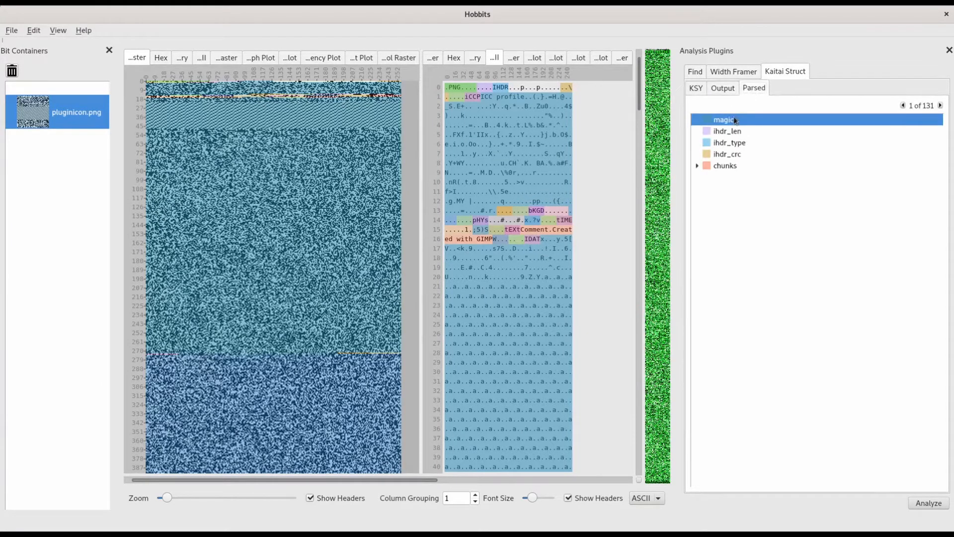
pyautogui.moveTo(724, 133)
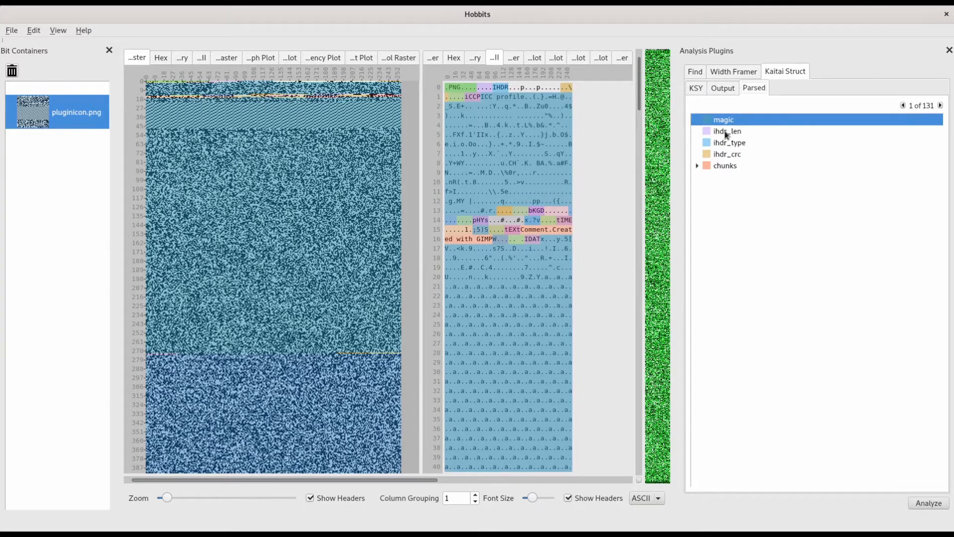
pyautogui.click(728, 142)
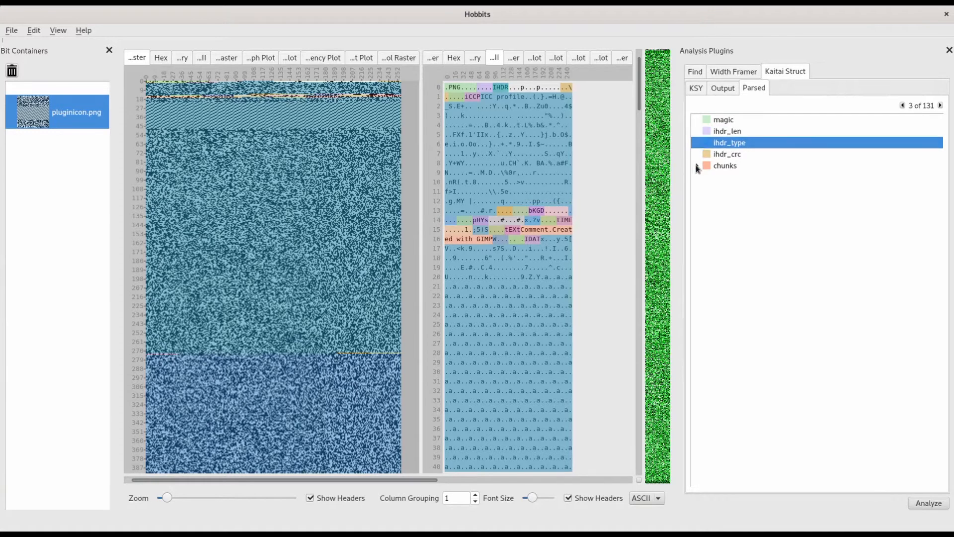
pyautogui.click(698, 166)
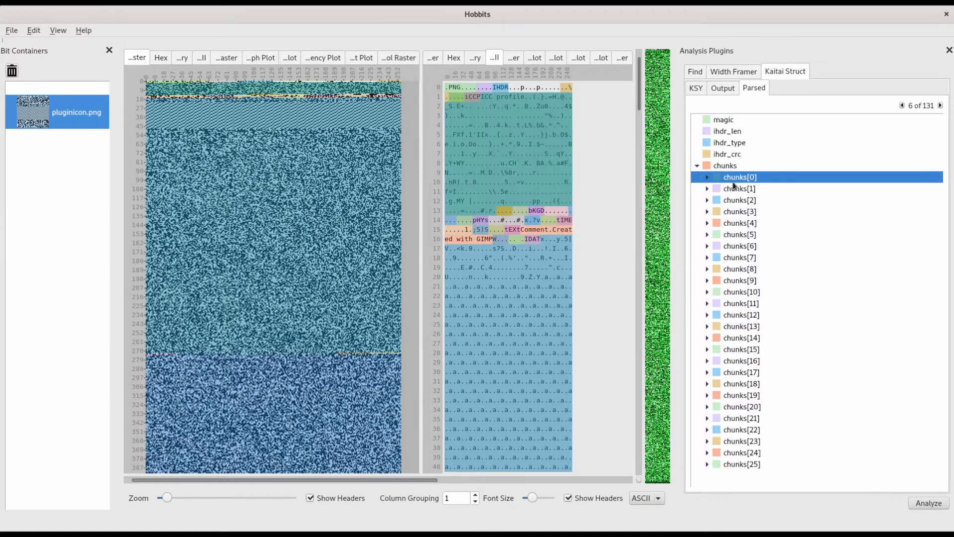
# Highlight chunks[2], chunks[7] and the magic signature in the data views.
pyautogui.click(739, 199)
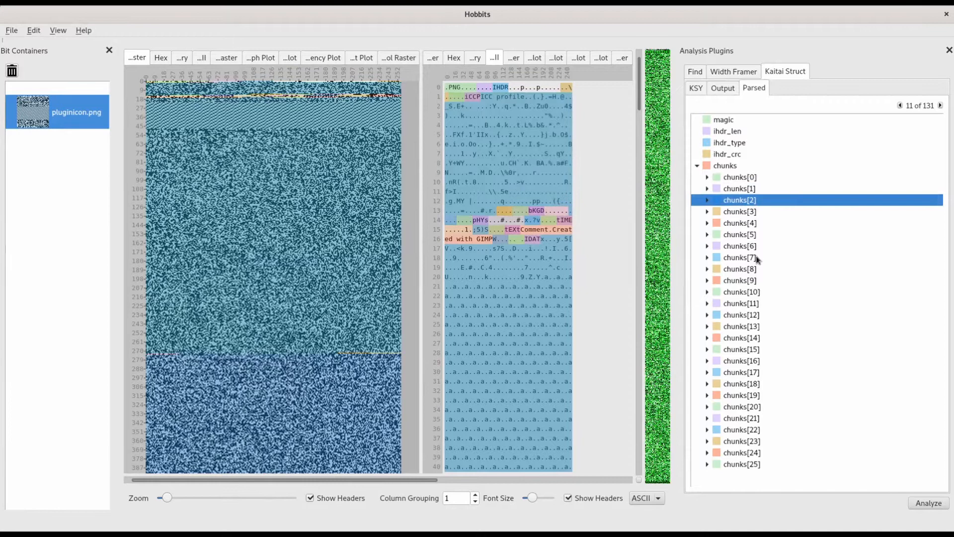
pyautogui.click(741, 291)
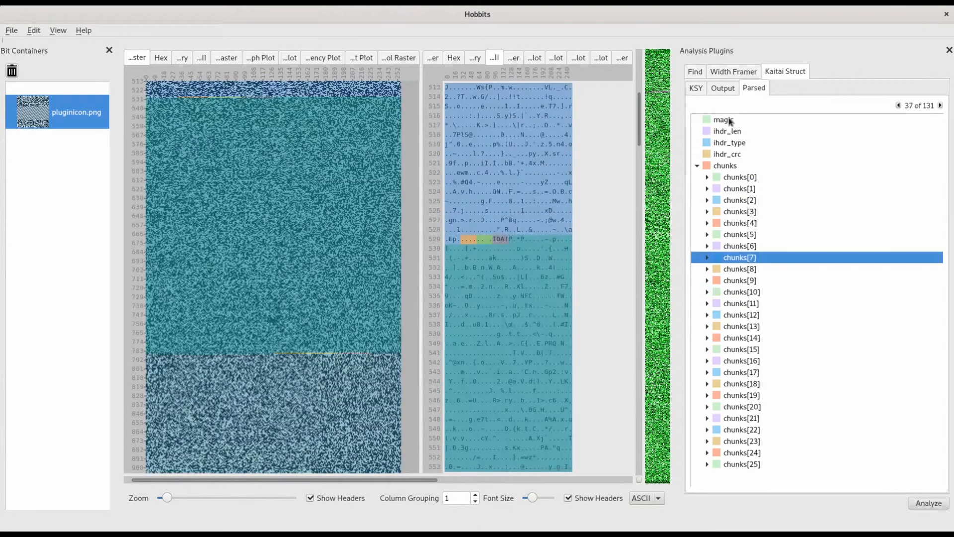
pyautogui.click(724, 120)
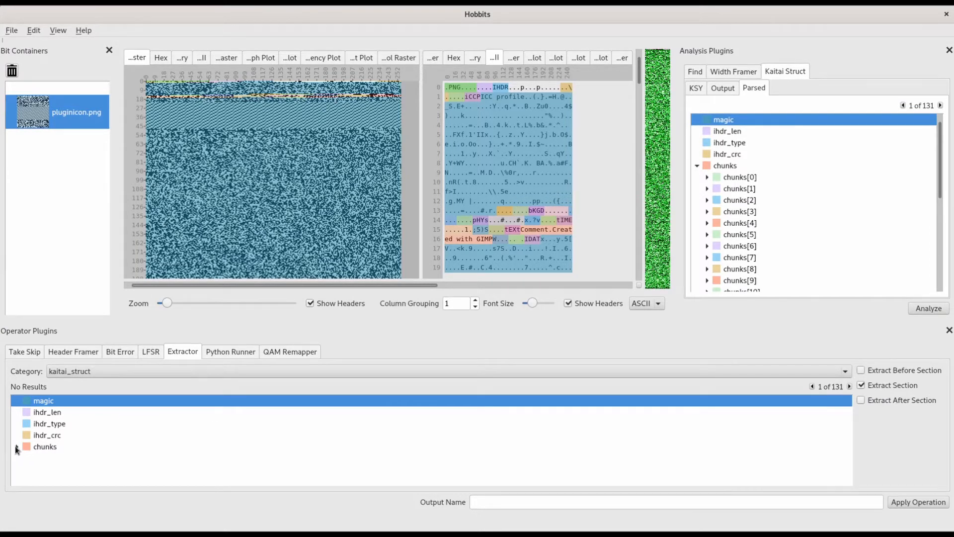
# Extract chunks[7] as a section into a new container with the kaitai_struct Extractor.
pyautogui.click(739, 257)
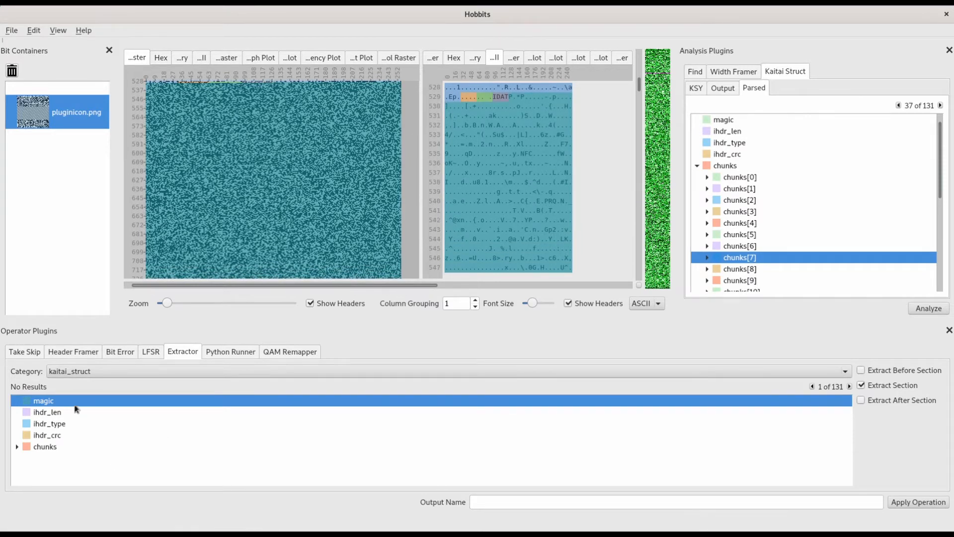
pyautogui.click(17, 446)
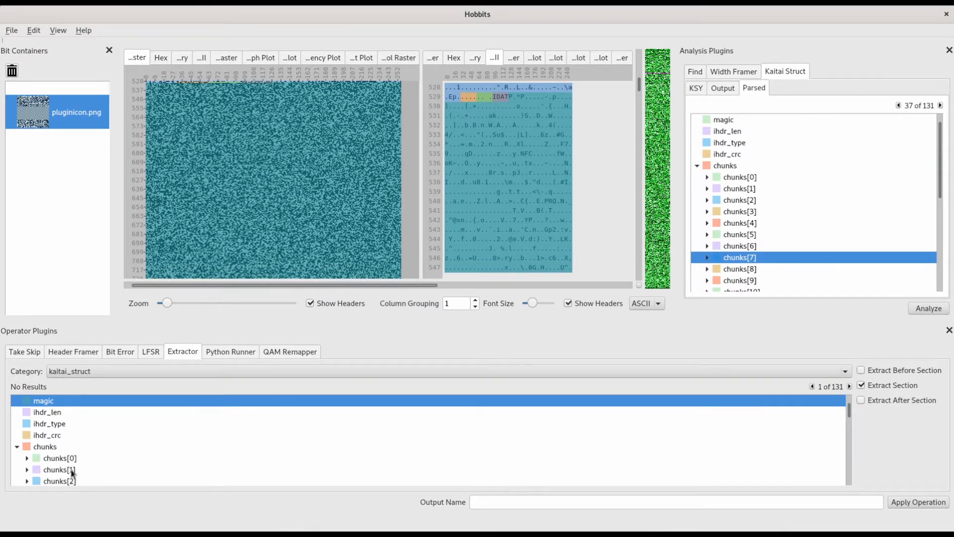
pyautogui.scroll(-3)
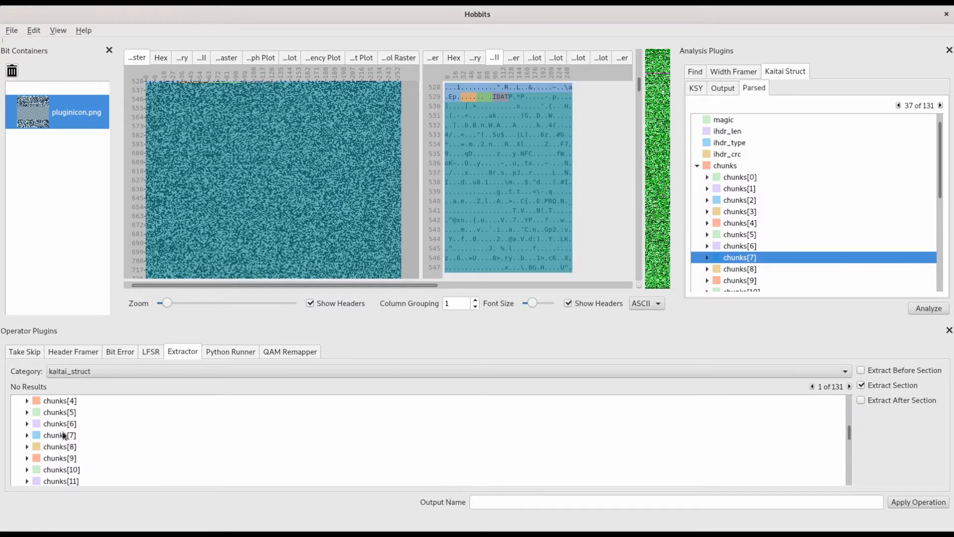
pyautogui.click(59, 434)
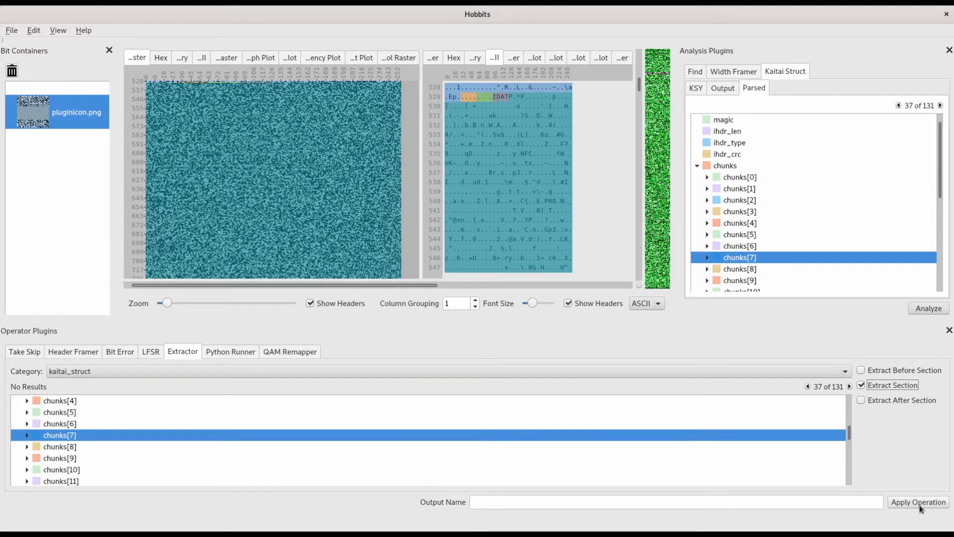
pyautogui.click(917, 501)
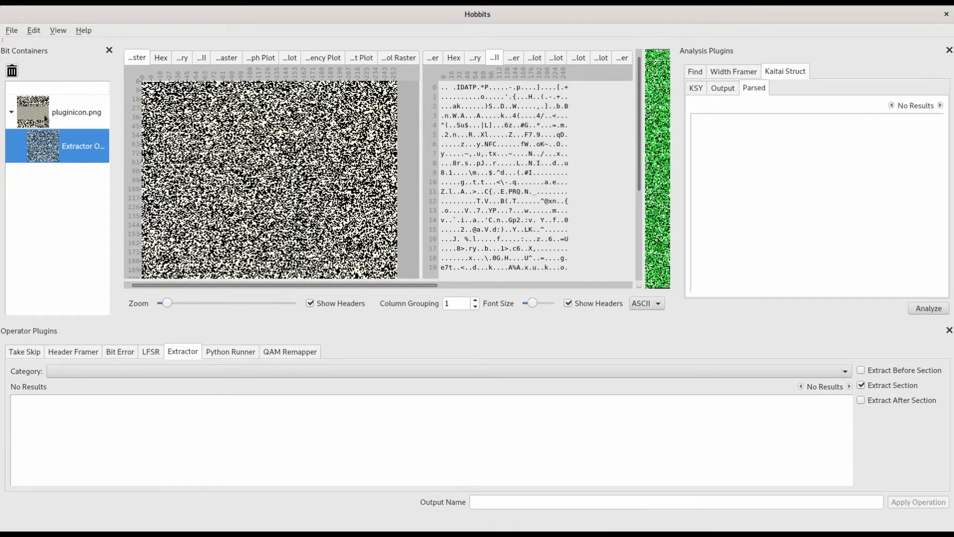
# Return to the original pluginicon.png container in the Bit Containers list.
pyautogui.click(76, 113)
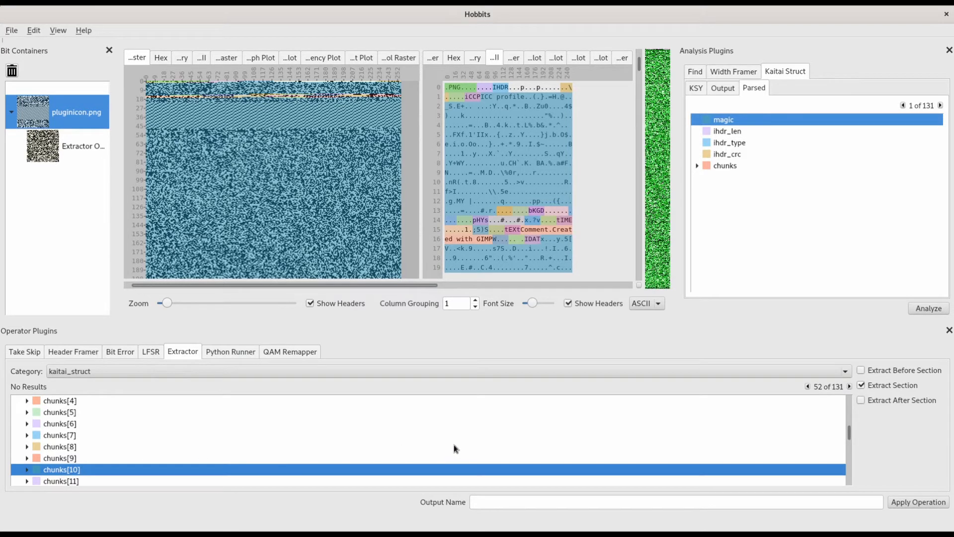
# Enable Extract After Section and run the extraction of chunks[10] onward.
pyautogui.click(861, 400)
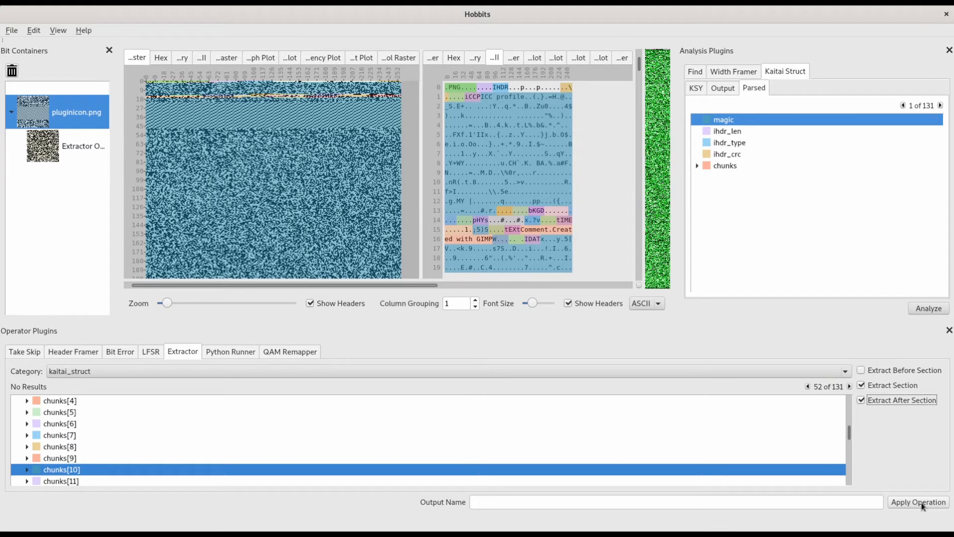
pyautogui.click(917, 501)
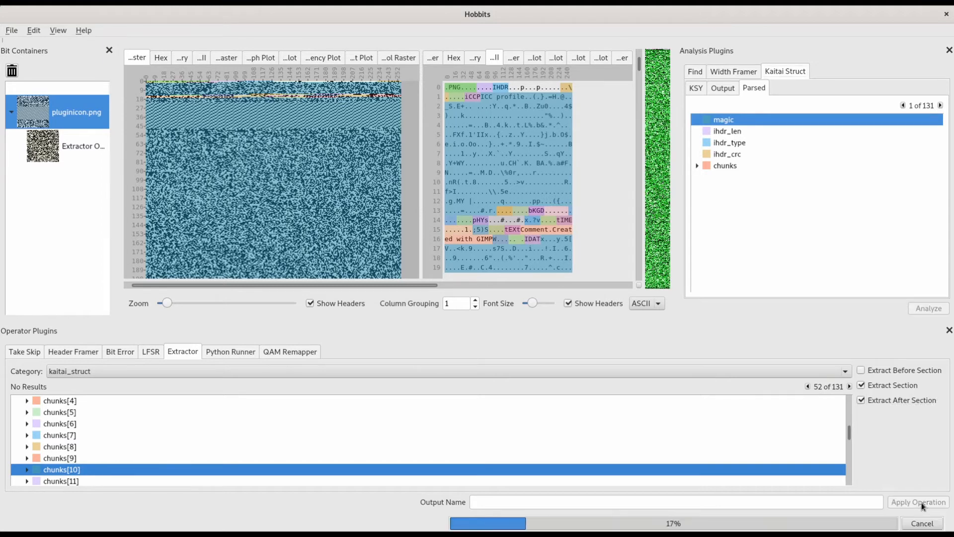